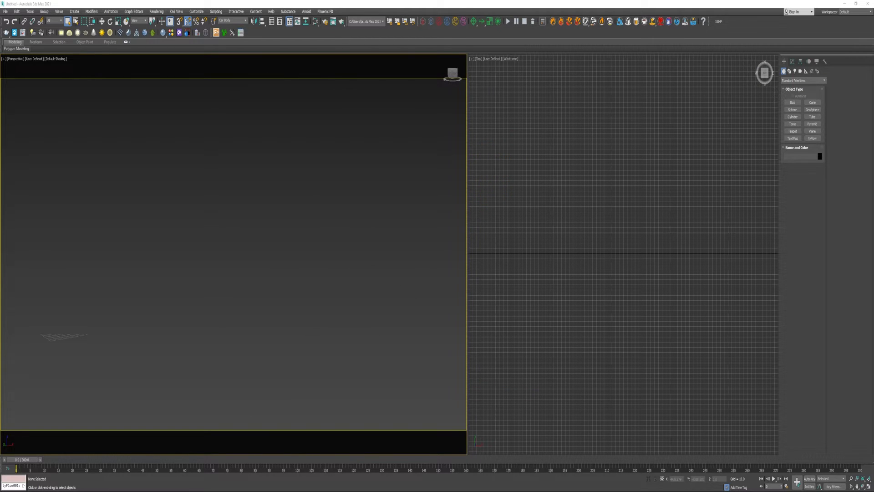
- Create a low-segment geosphere at the scene origin
left_click(74, 11)
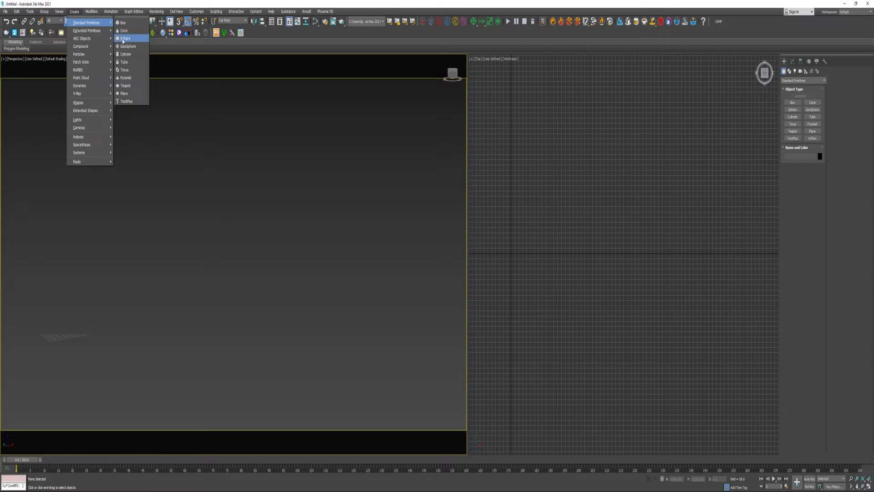
left_click(127, 47)
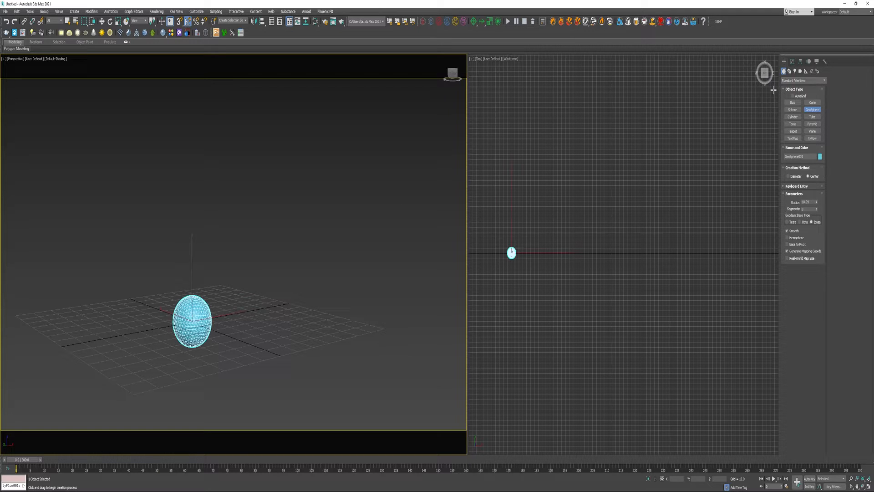
left_click(792, 61)
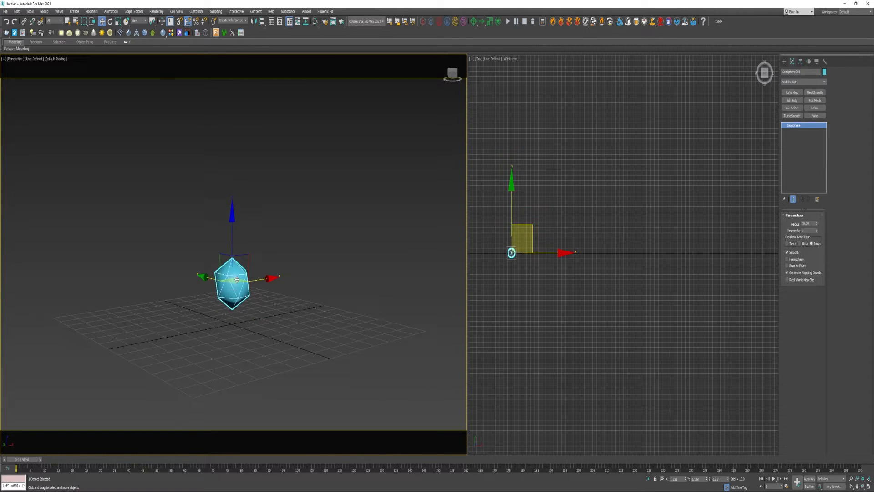
left_click(74, 11)
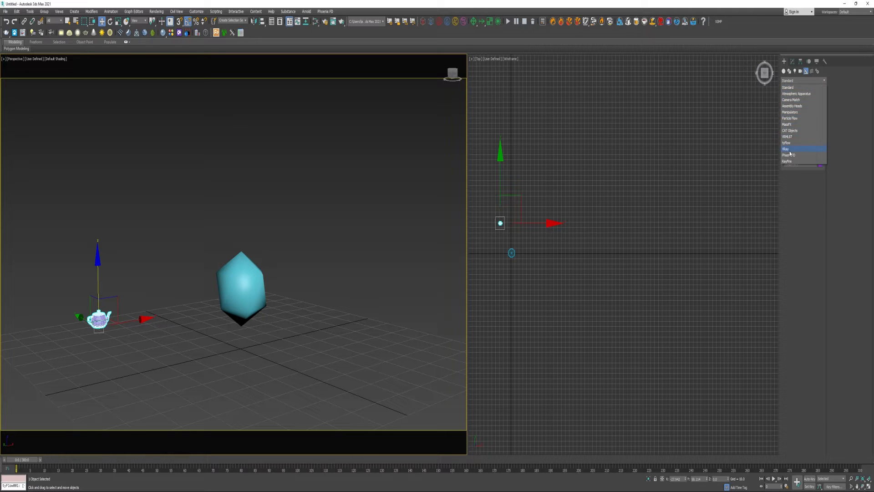
- Add a small teapot and switch the Create panel to the tyFlow category
left_click(787, 143)
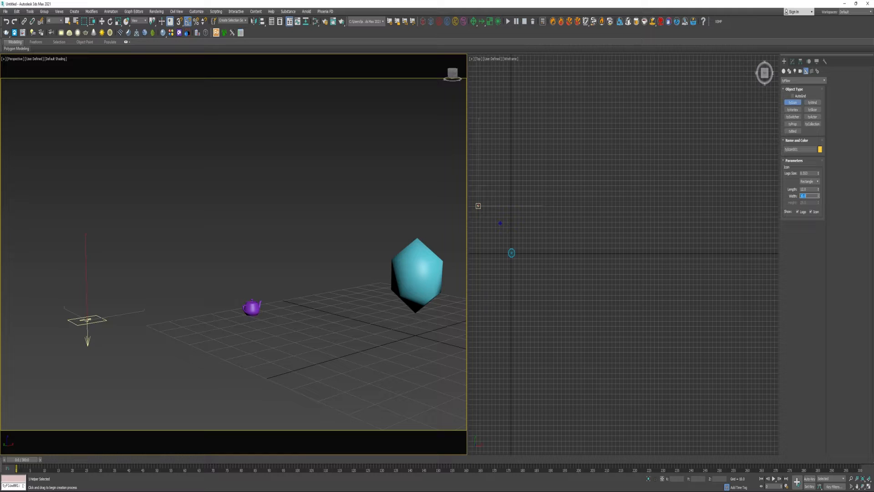
mouse_move(53, 357)
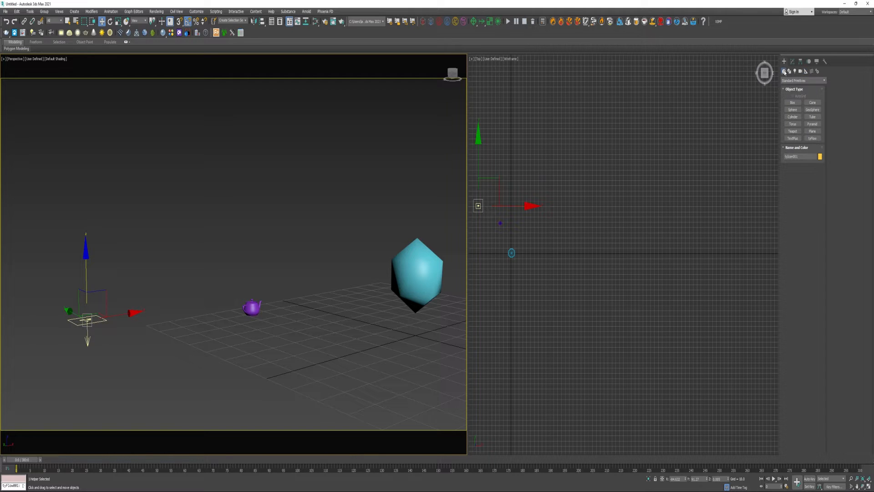
- Create a tyFlow object with PhysX simulation groups 1–3 enabled and open its editor
left_click(812, 138)
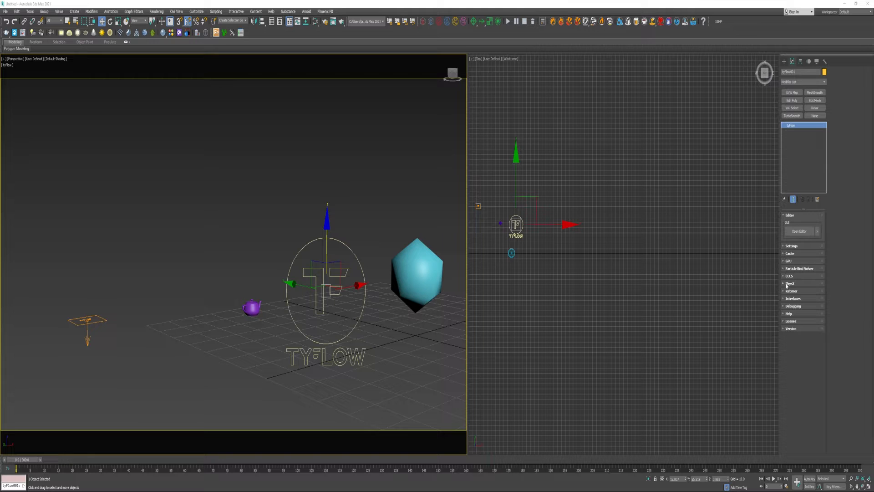
left_click(790, 283)
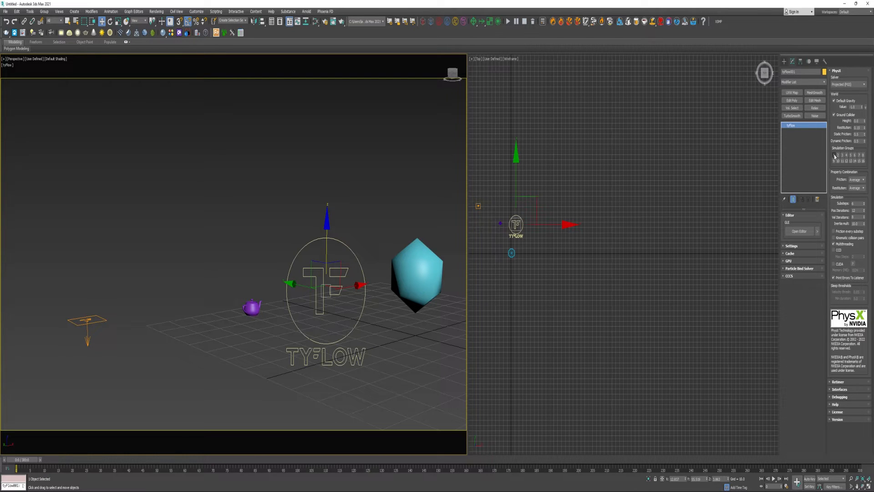
left_click(834, 154)
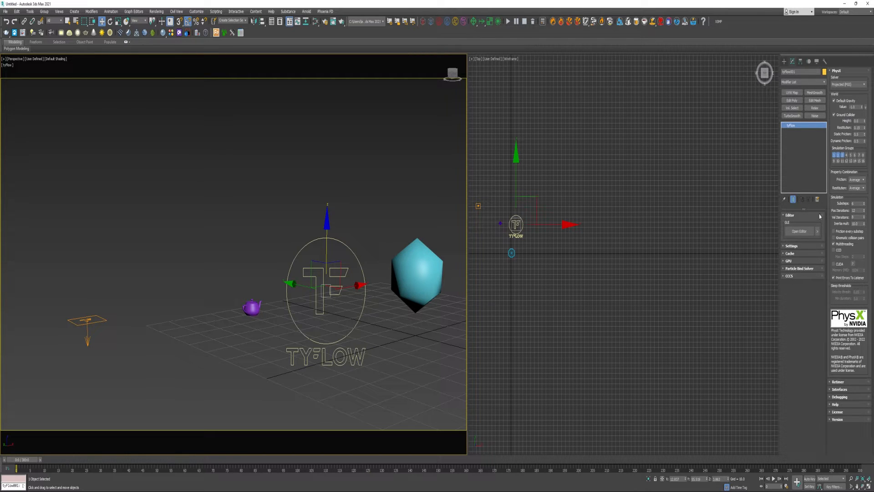
left_click(790, 254)
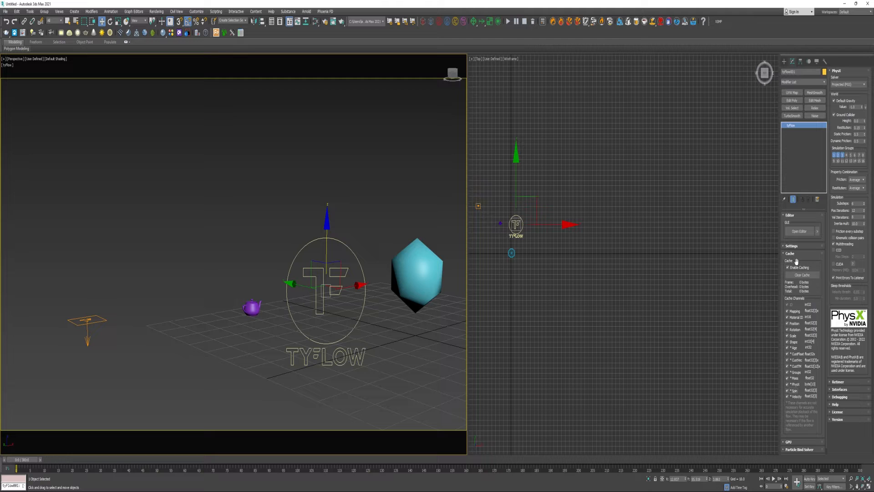
left_click(790, 254)
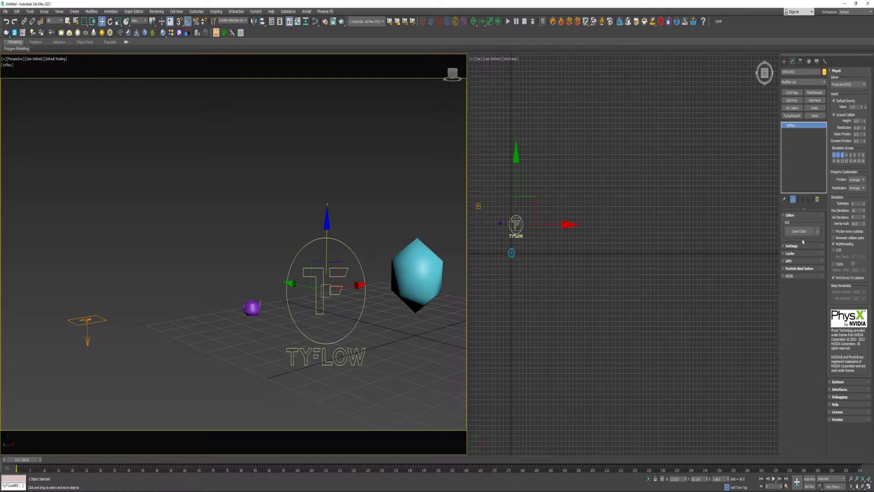
left_click(799, 231)
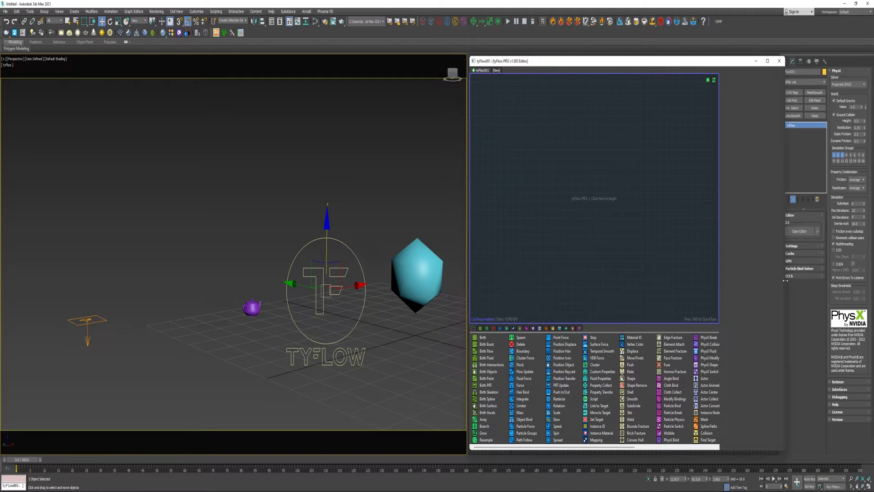
- Add a Birth Objects event sourcing the geosphere and rename it GeoSphere
left_click(490, 372)
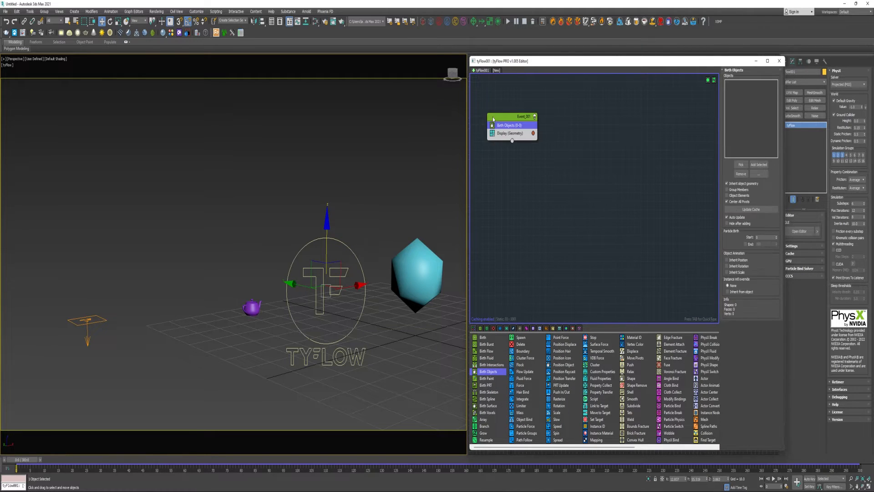
double_click(523, 116)
type("GeoSphere")
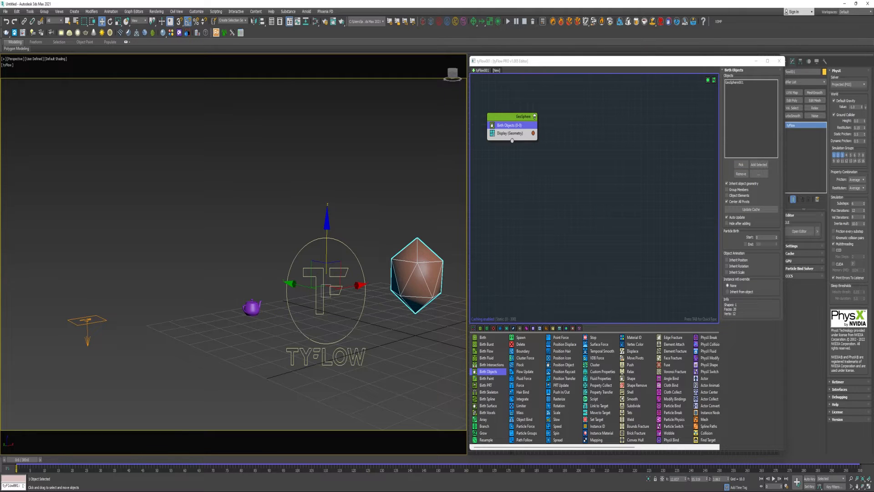
mouse_move(593, 333)
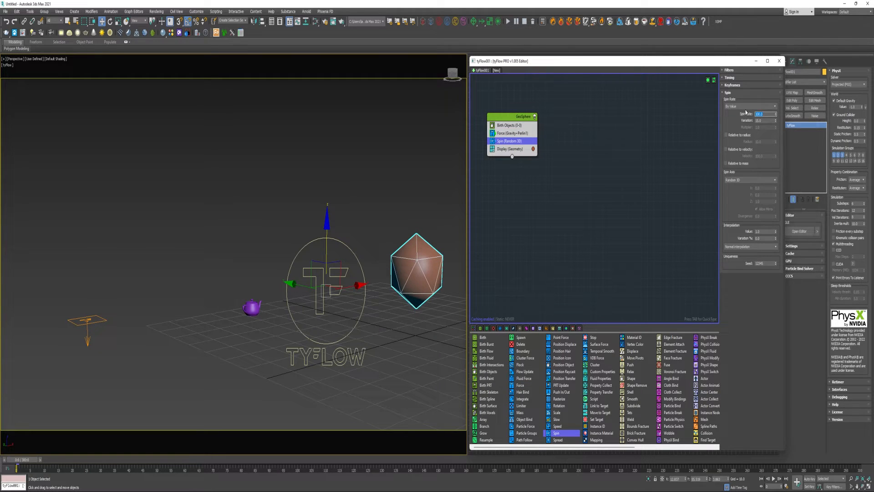
- Add Slow, PhysX Shape (Convex Hull) and Particle Groups operators, then scrub the timeline
left_click(763, 114)
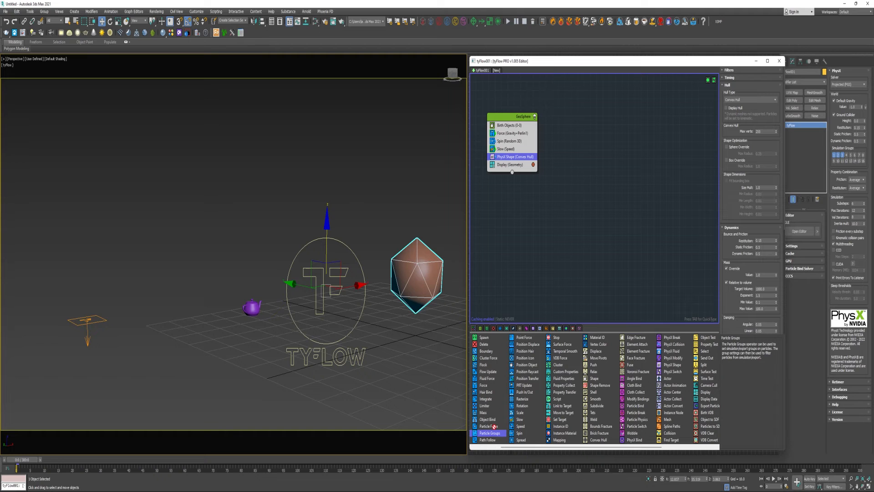
left_click(490, 433)
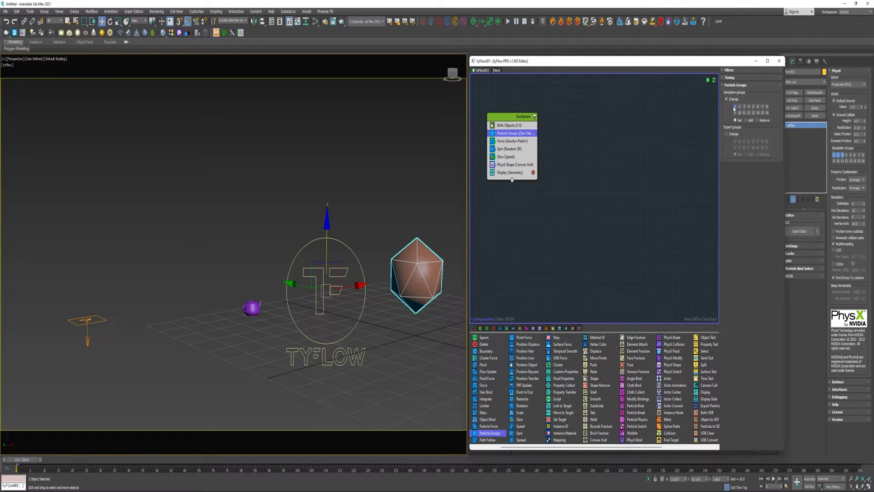
left_click_drag(7, 458, 240, 459)
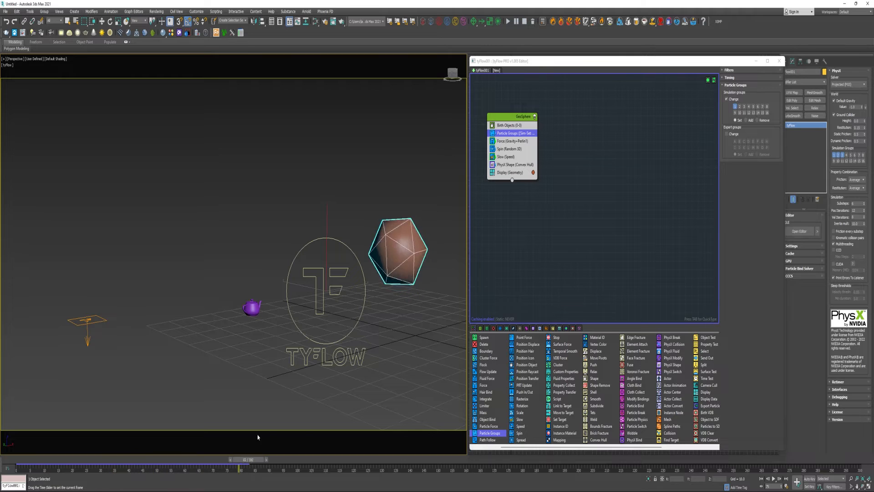
left_click_drag(240, 461, 650, 462)
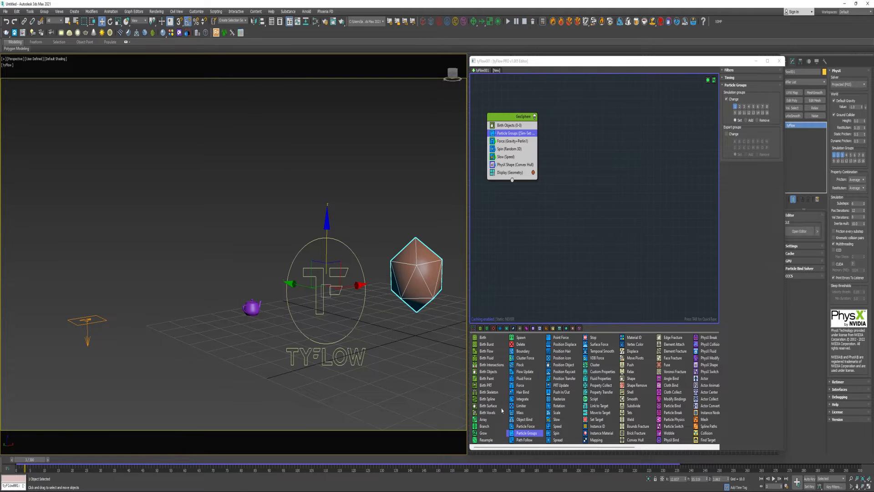
mouse_move(522, 337)
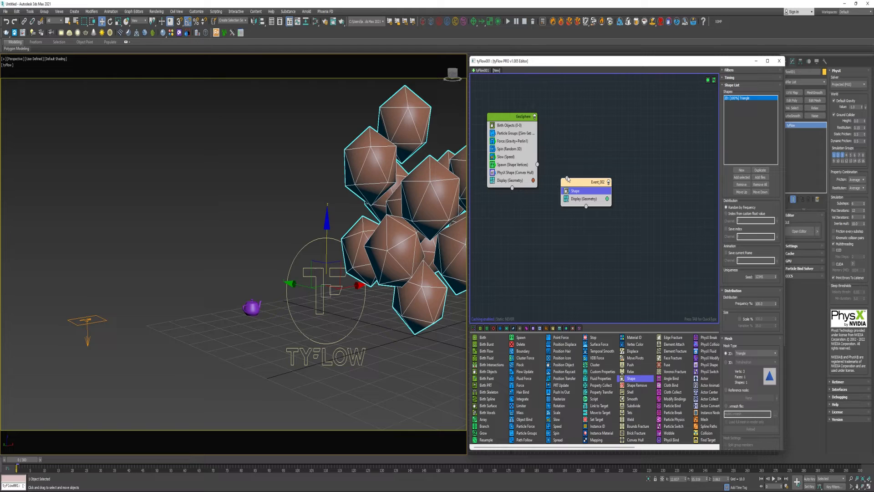
- Wire the Shape Vertices Spawn to a new event whose Shape uses the teapot
left_click_drag(537, 164, 564, 181)
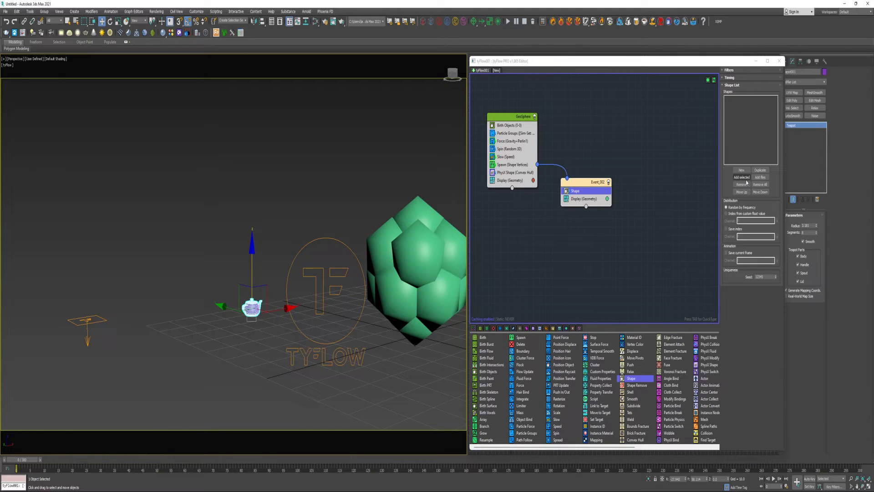
left_click(740, 177)
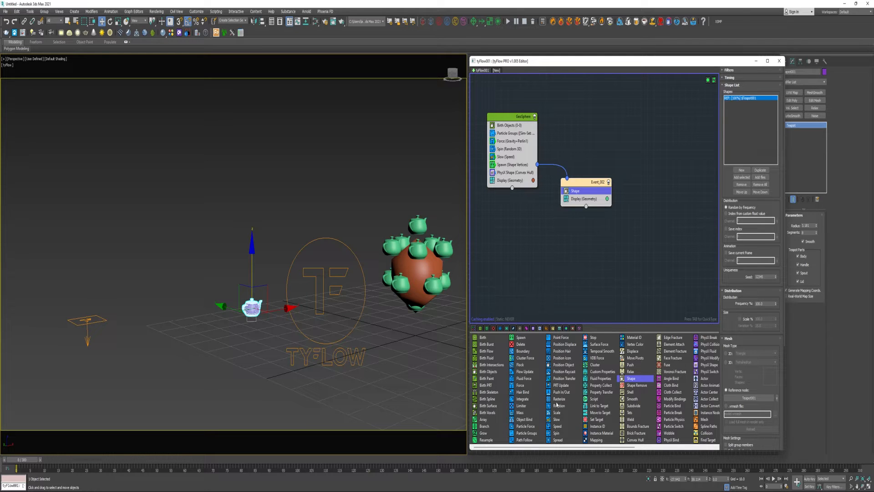
- Orient the teapot particles with a Rotation operator and add a PhysX Bind (Glue)
left_click(559, 406)
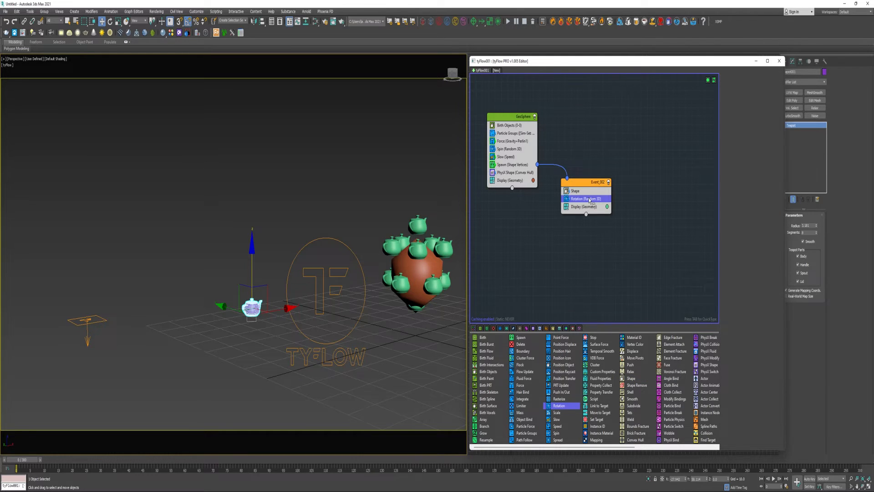
left_click(584, 199)
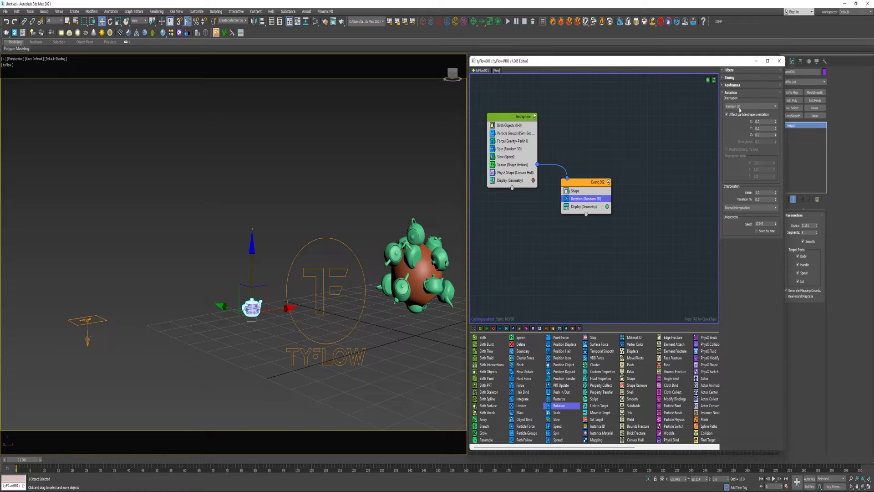
left_click(775, 106)
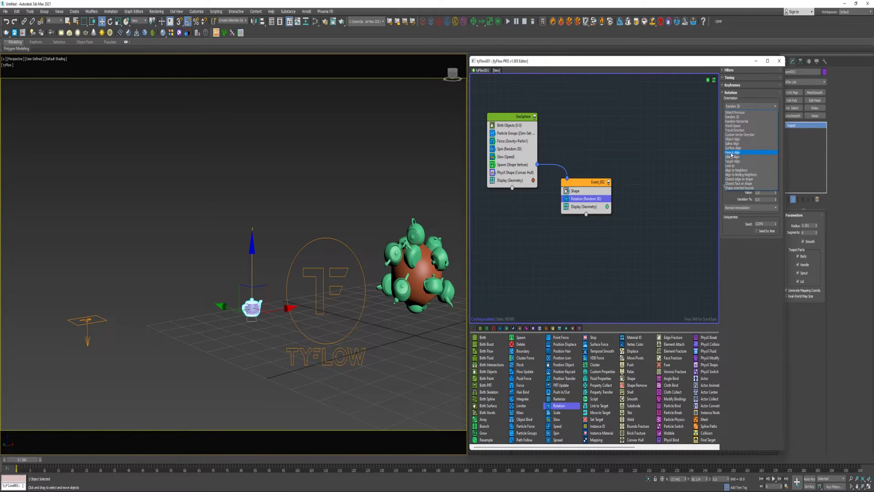
left_click(733, 153)
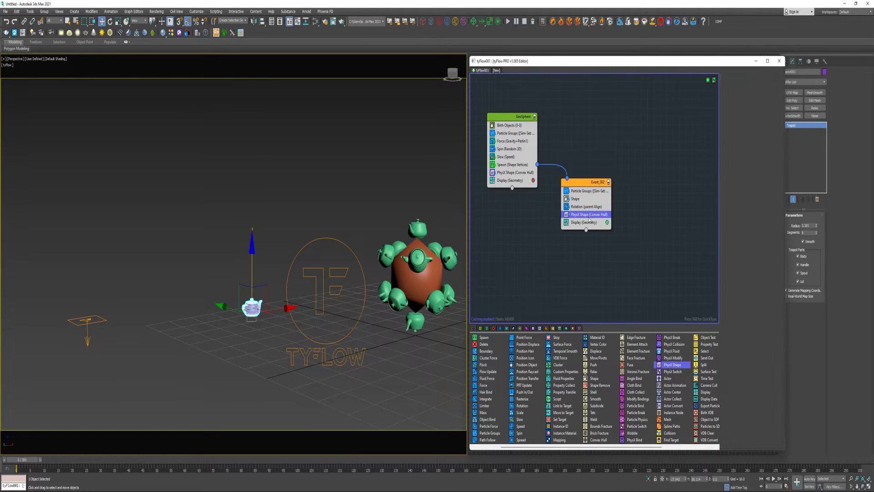
left_click(588, 214)
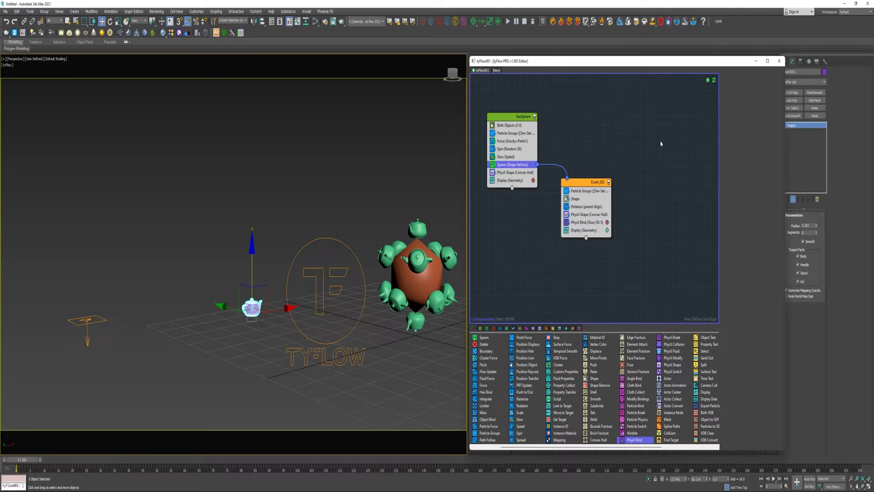
- Set the Spawn timing to On Event Entry and scrub the timeline to check
left_click(521, 164)
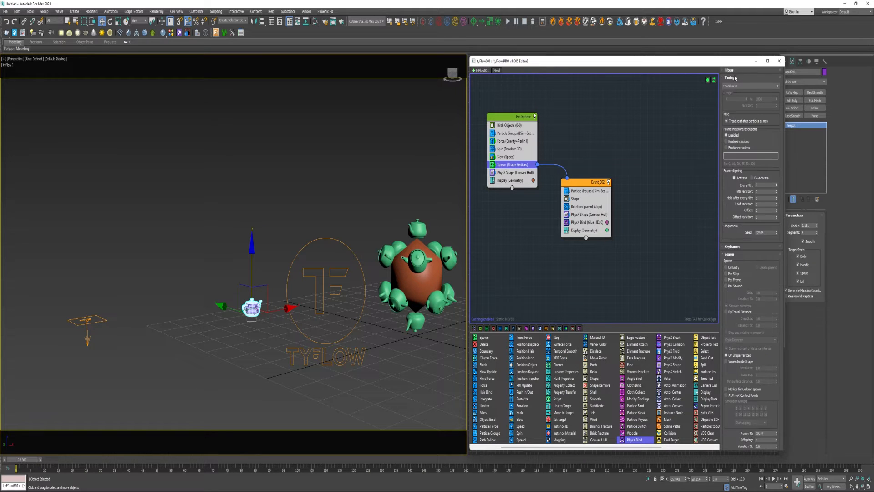
left_click(750, 86)
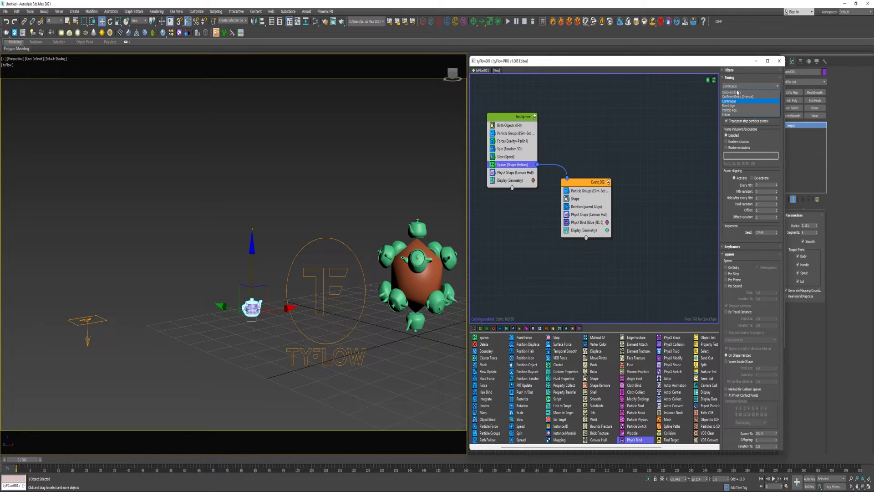
left_click(733, 86)
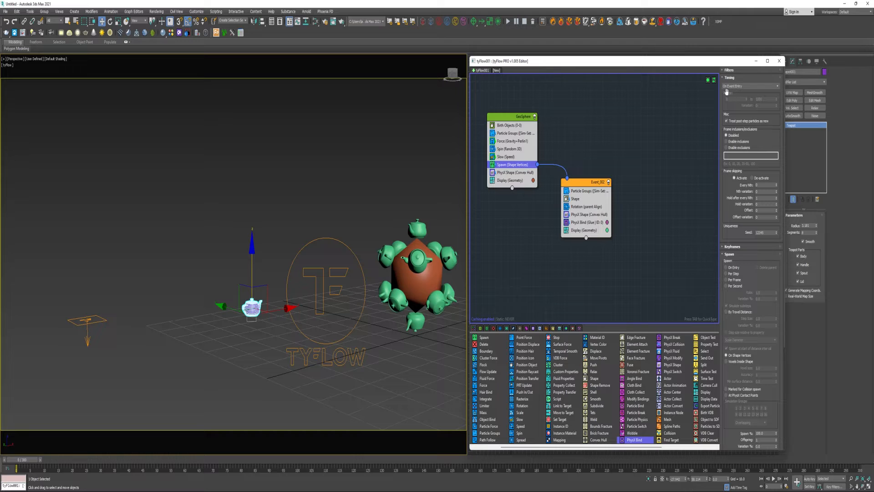
left_click_drag(25, 460, 73, 460)
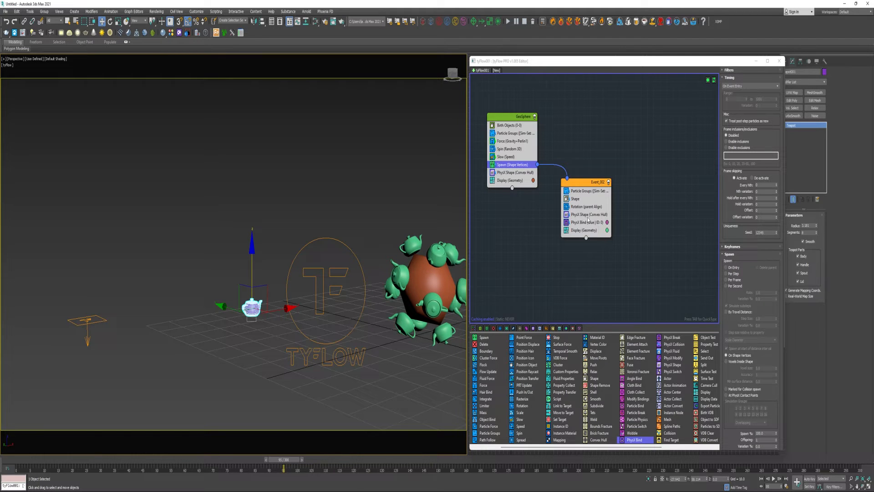
- Copy the Gravity+Perlin Force operator into Event_002 and rearrange the nodes
left_click(511, 141)
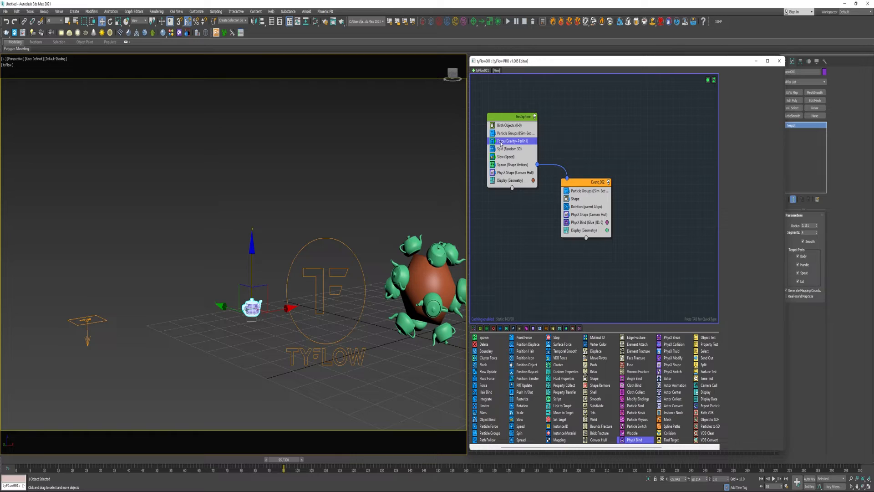
left_click(510, 140)
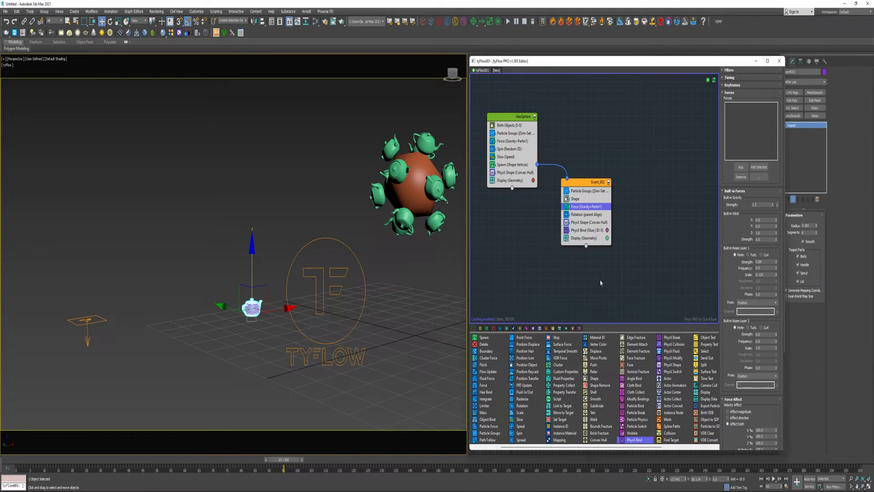
left_click_drag(273, 459, 315, 459)
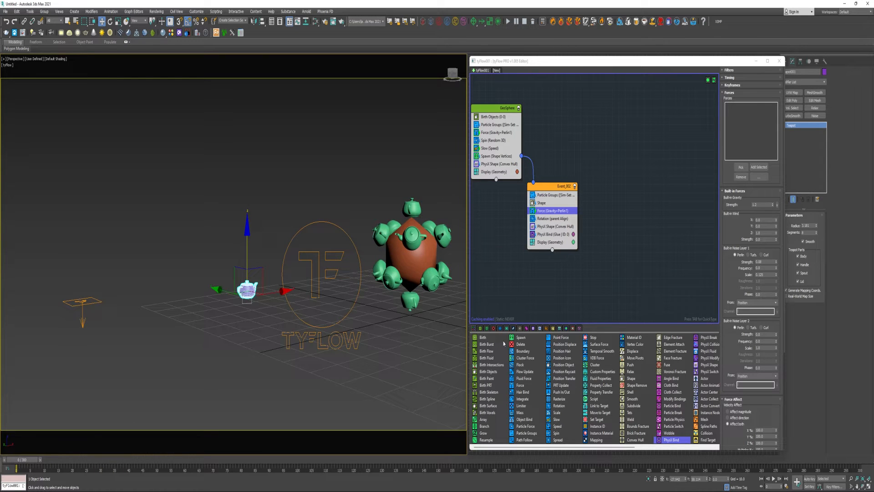
- Add a Birth event with Shape, PhysX Shape and a Proximity-mode Set Target
left_click(482, 337)
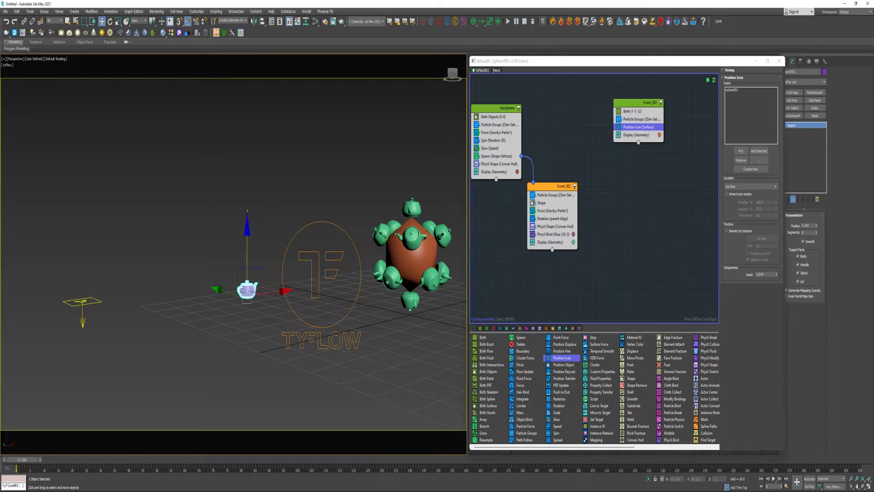
left_click(541, 203)
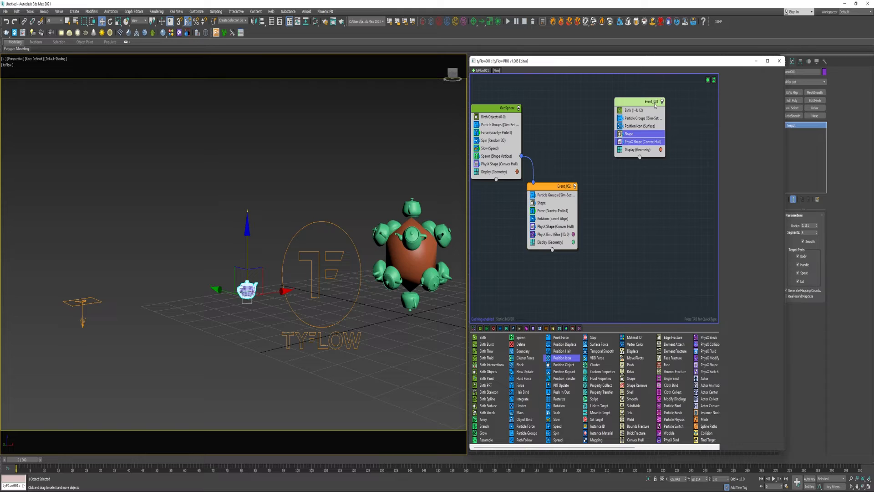
left_click(650, 101)
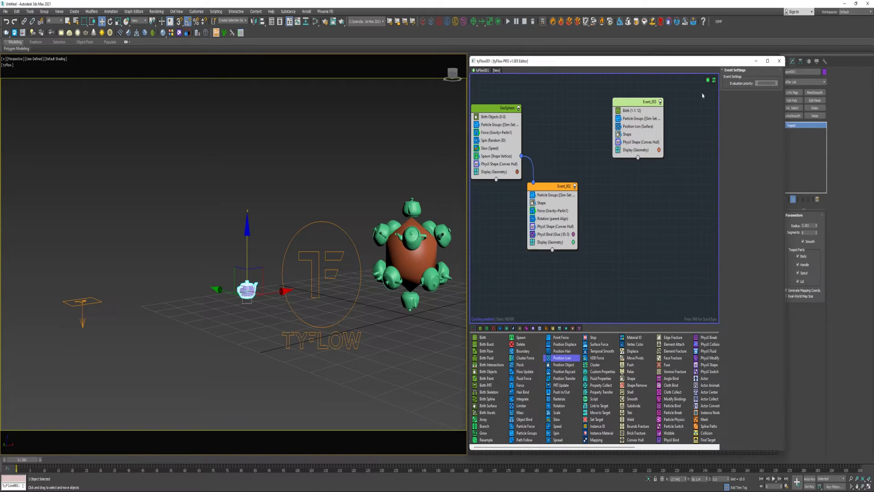
mouse_move(595, 419)
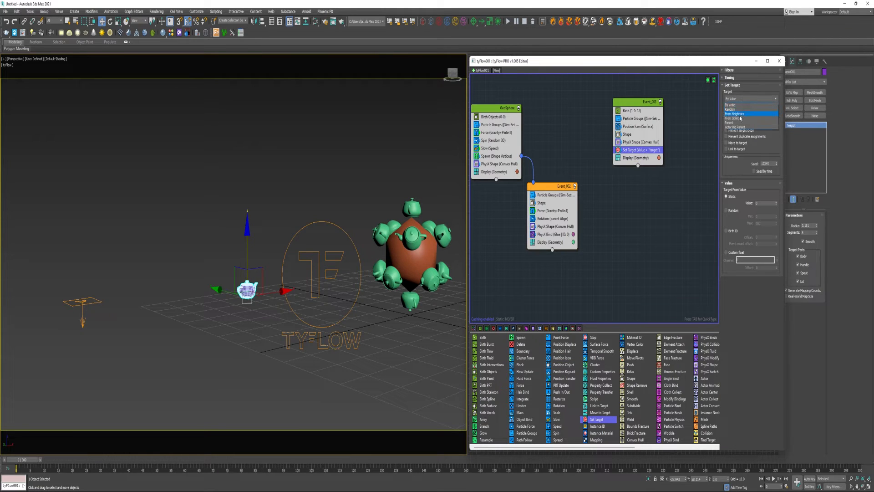
left_click(736, 113)
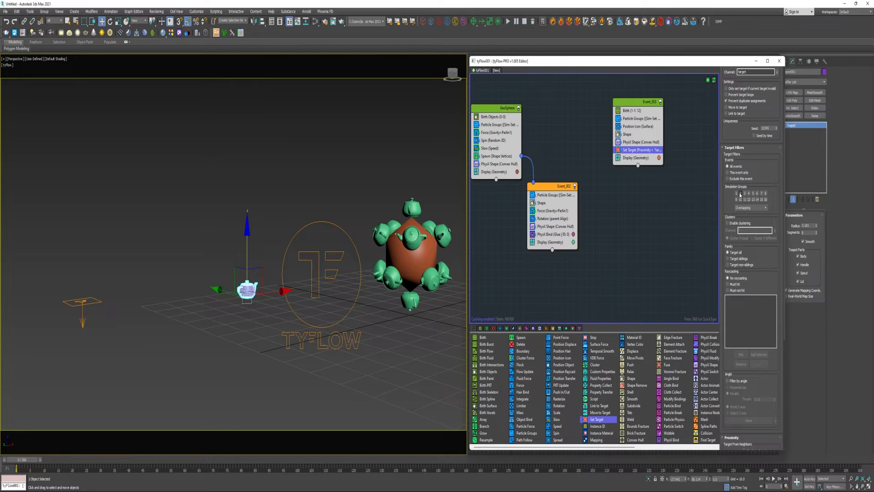
scroll("down", 3)
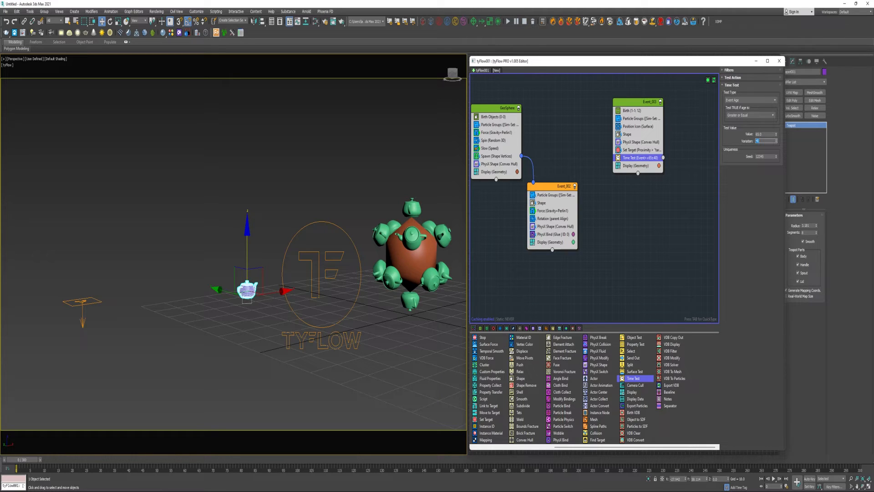
mouse_move(688, 170)
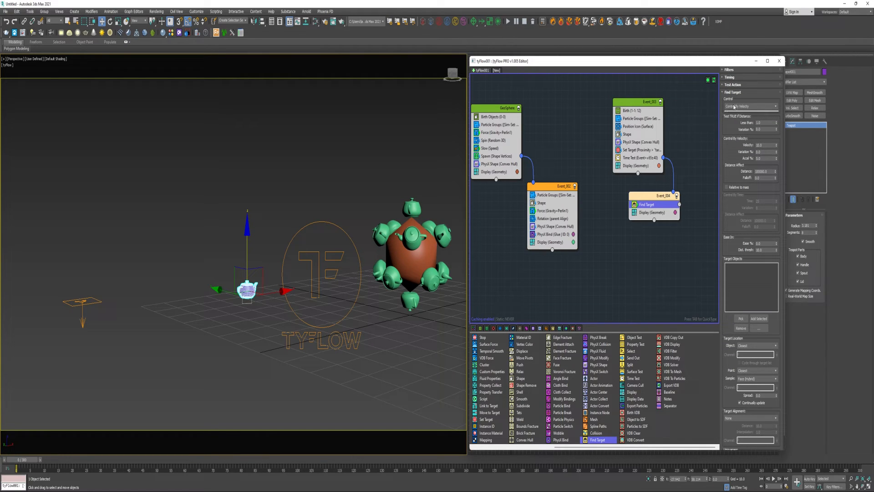
- Set Find Target to Control By Time, with point and alignment both Particle Target
left_click(750, 106)
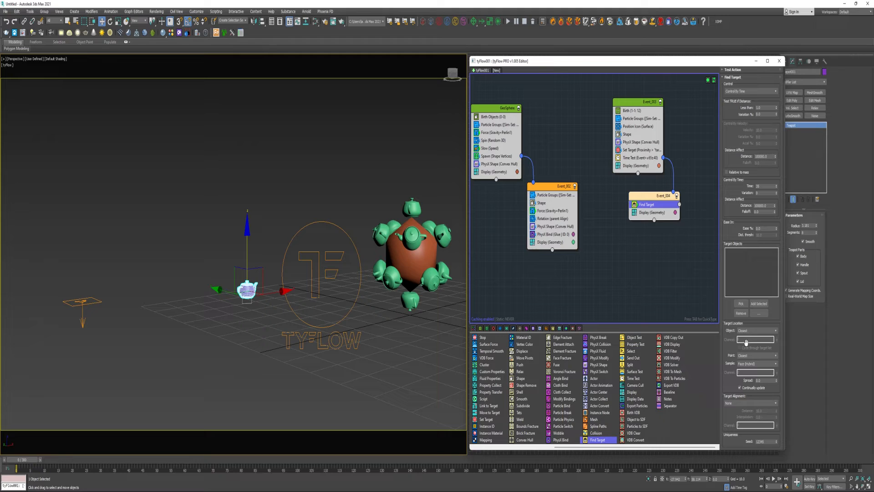
left_click(755, 356)
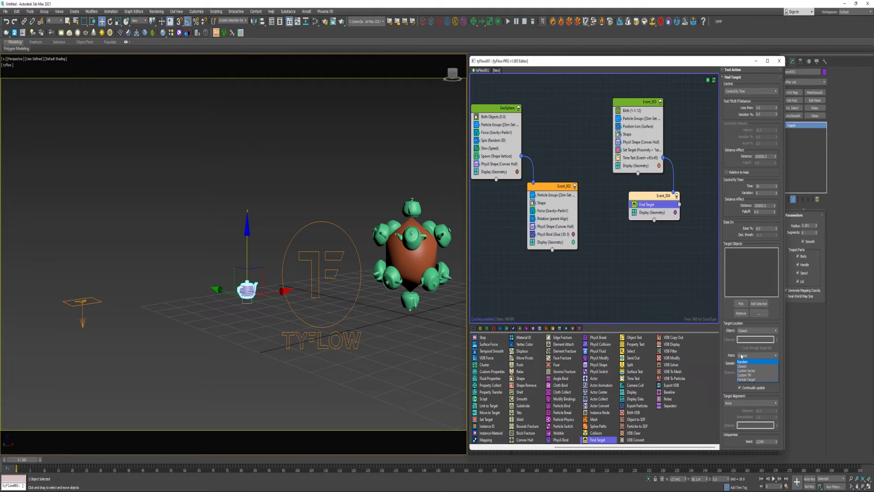
left_click(750, 379)
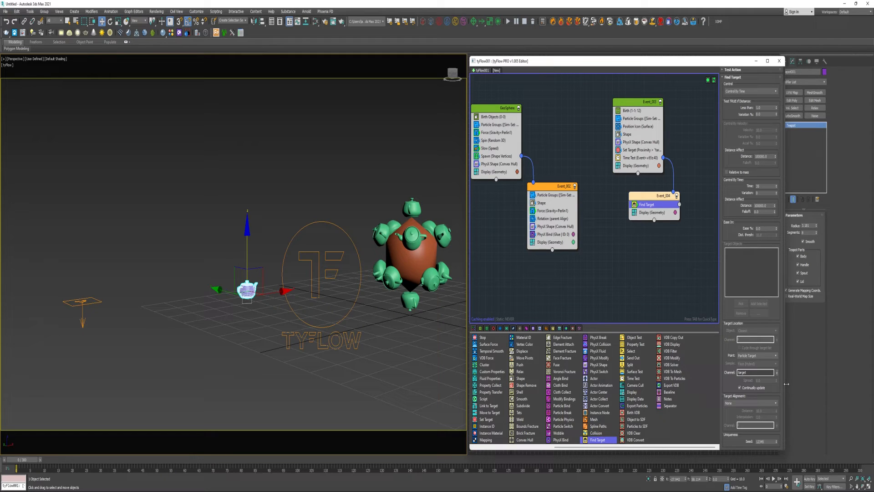
left_click(774, 403)
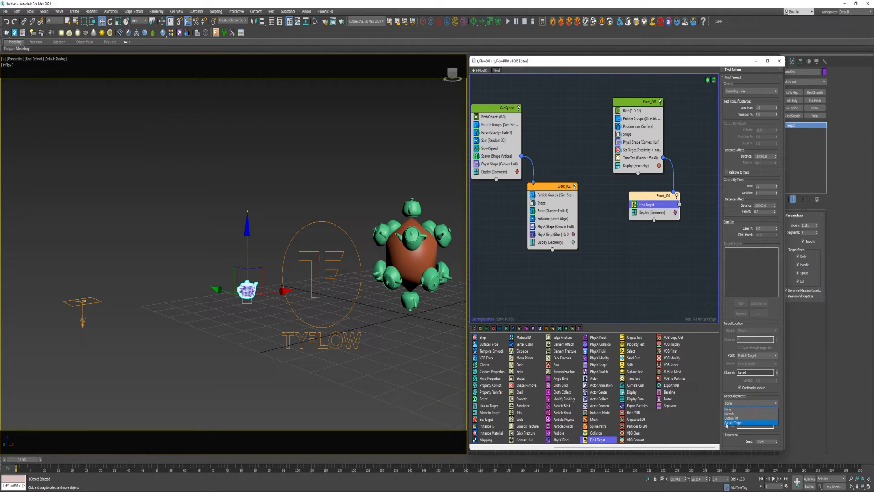
left_click(736, 422)
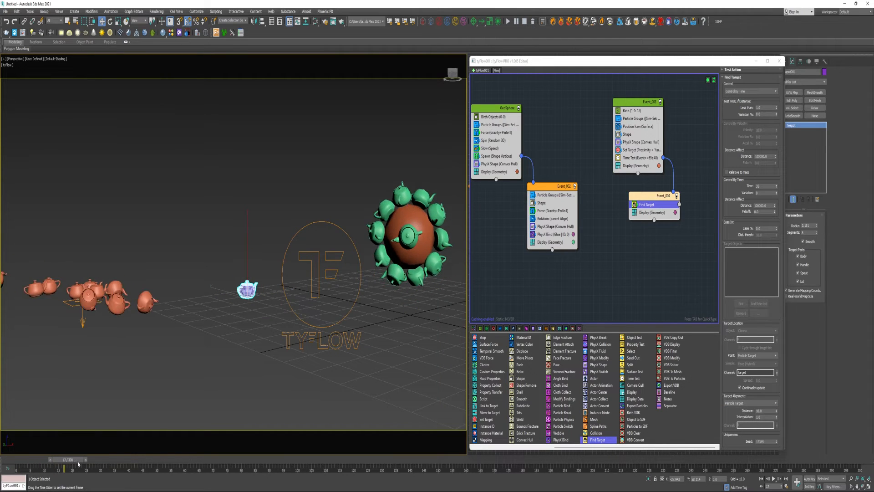
- Scrub the timeline before and after adding gravity to watch magenta teapots fly onto the geosphere
left_click_drag(67, 460, 206, 460)
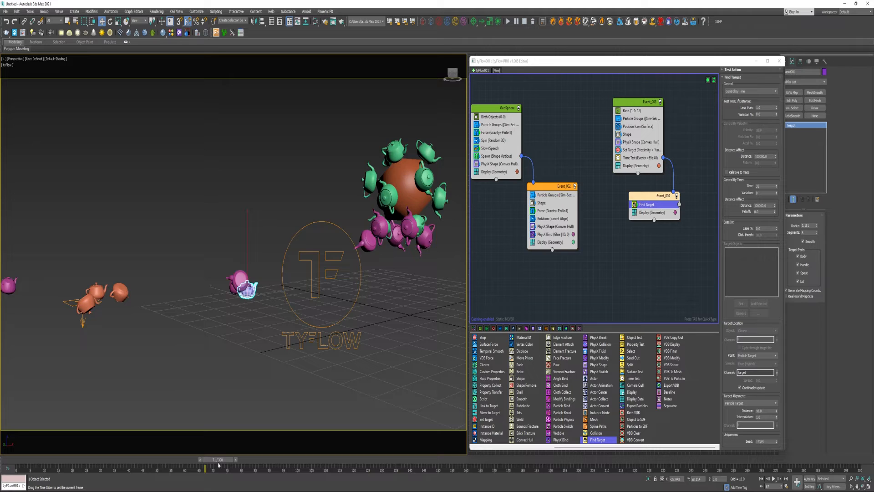
left_click_drag(208, 460, 172, 459)
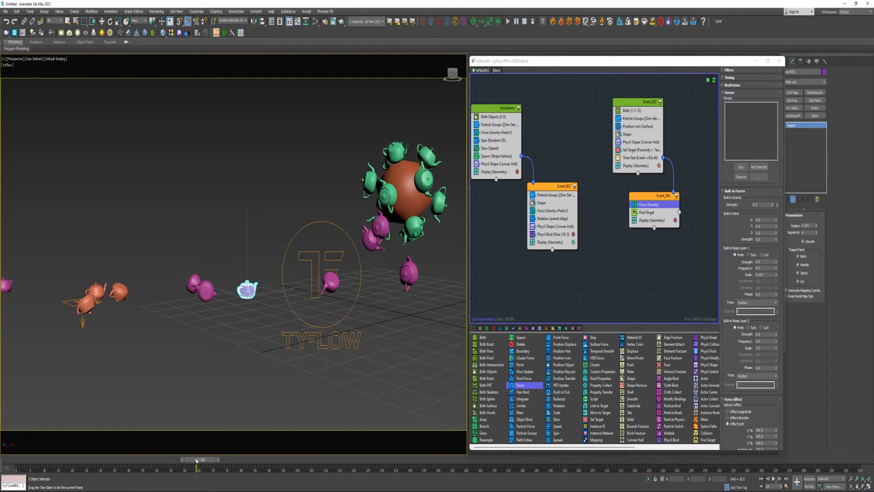
left_click_drag(196, 459, 281, 459)
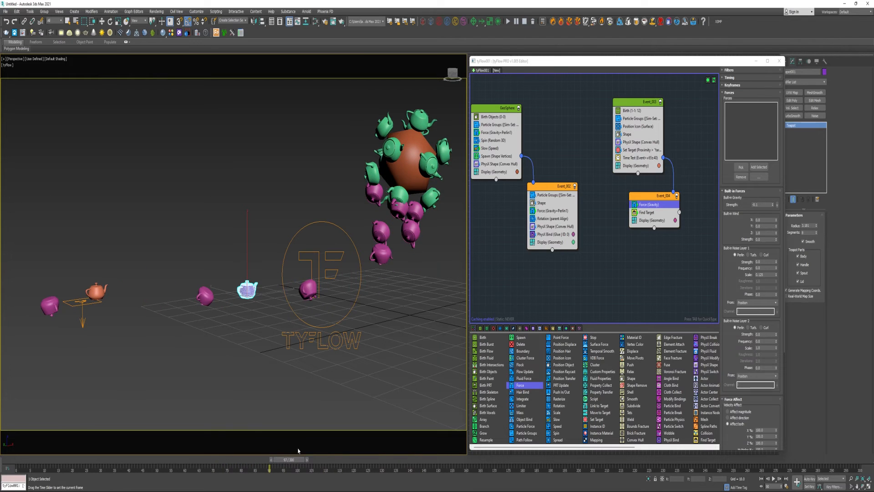
left_click_drag(290, 460, 243, 460)
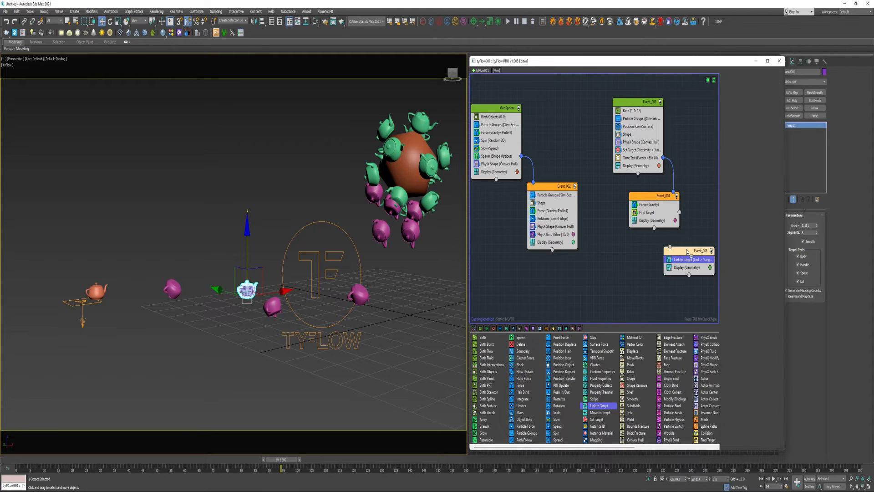
- Set the new event's Link to Target operator to the 'target' channel
right_click(688, 260)
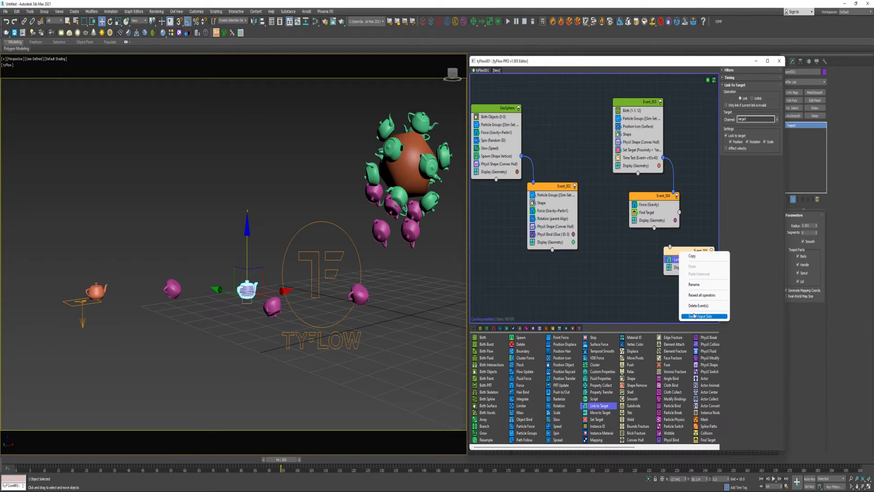
left_click(702, 316)
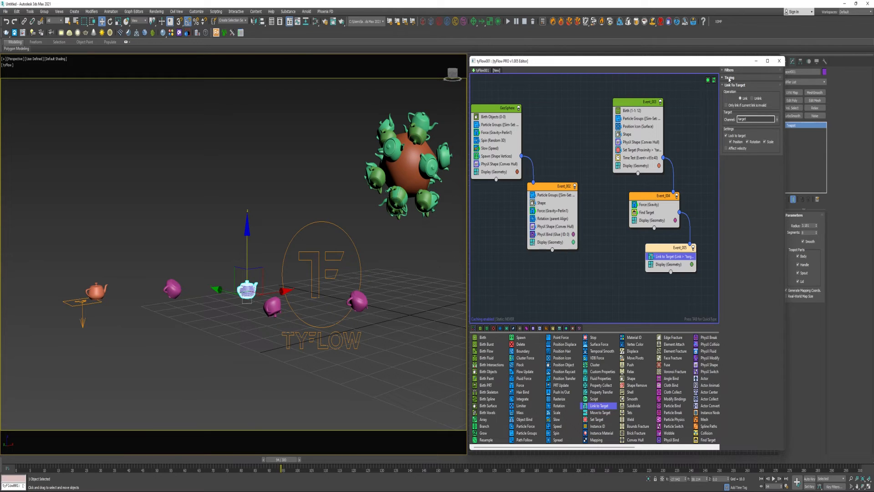
left_click(730, 78)
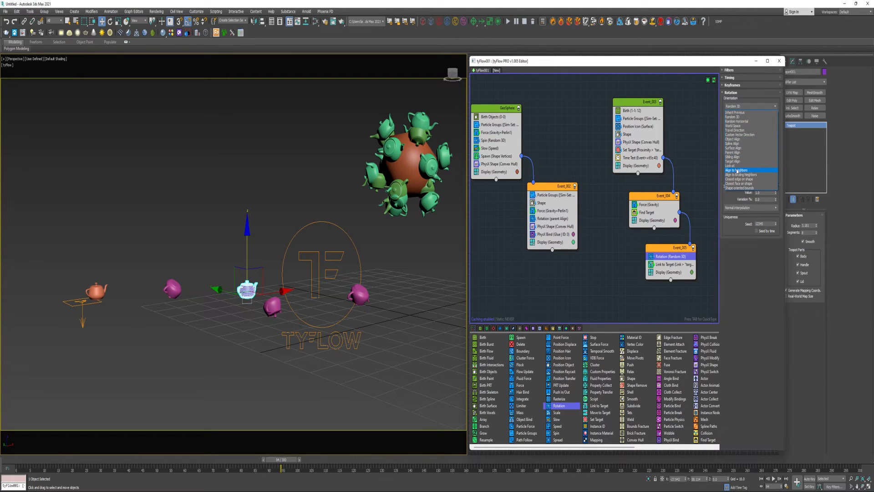
- Set Event_005's Rotation to Align to Neighbors, then scrub the flying teapots
left_click(739, 169)
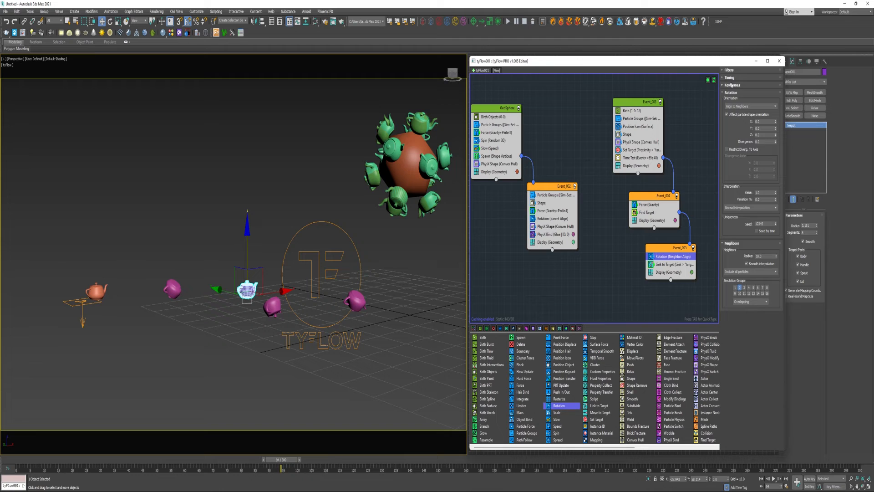
left_click(729, 78)
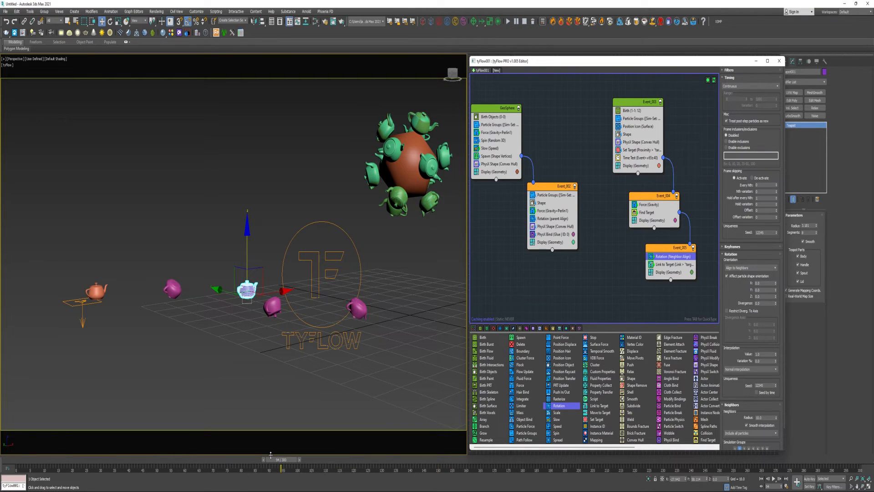
left_click_drag(268, 460, 184, 460)
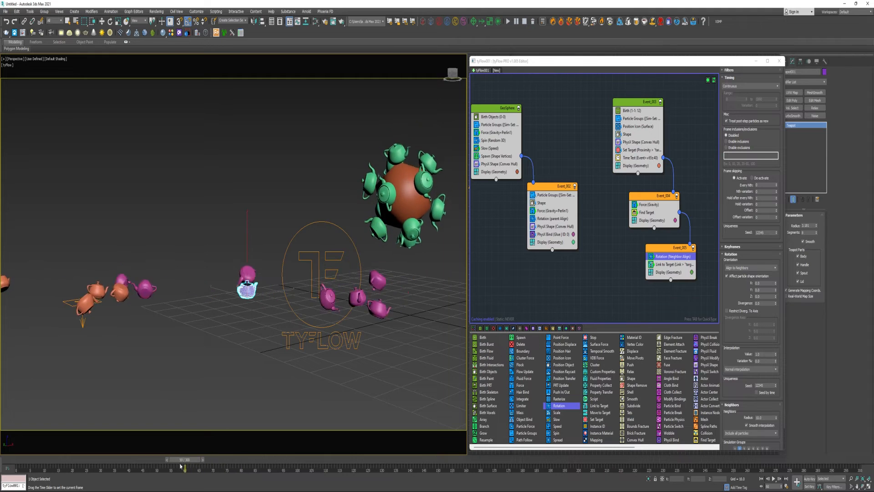
left_click_drag(181, 459, 309, 460)
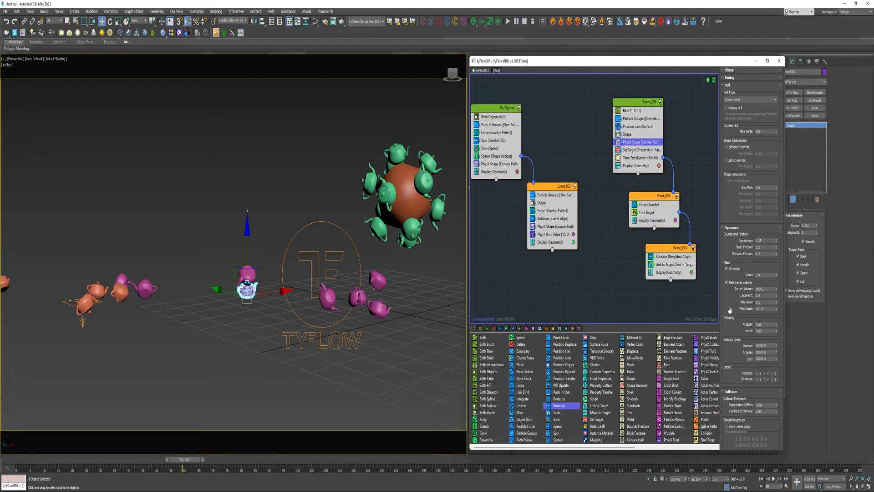
- Scrub back and select Event_001's PhysX Shape (Convex Hull) to view its Dynamics and Collisions
scroll("down", 3)
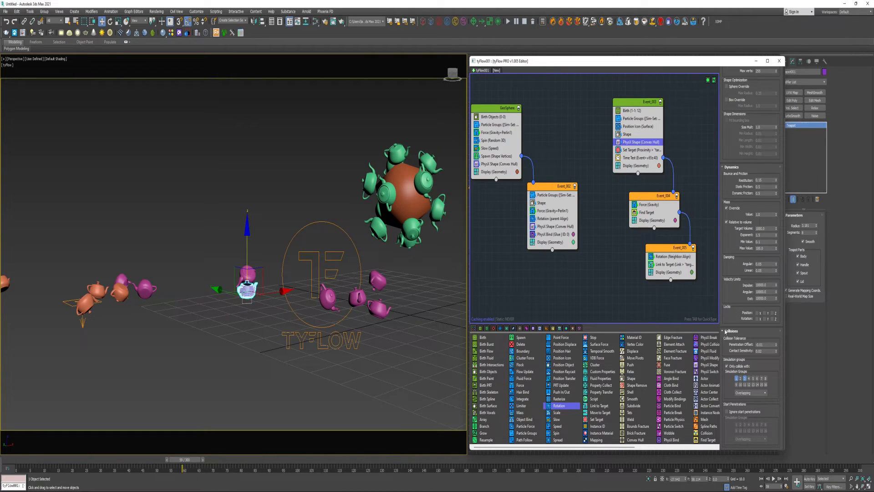
left_click_drag(184, 460, 141, 459)
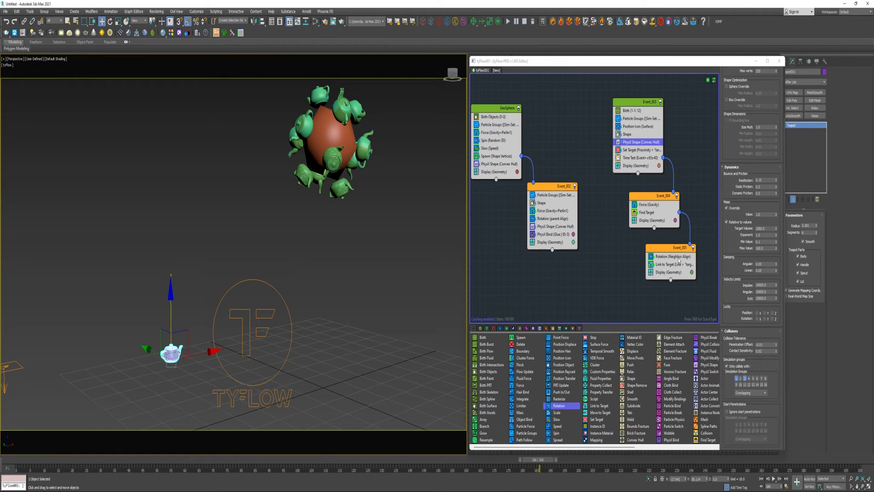
left_click(669, 256)
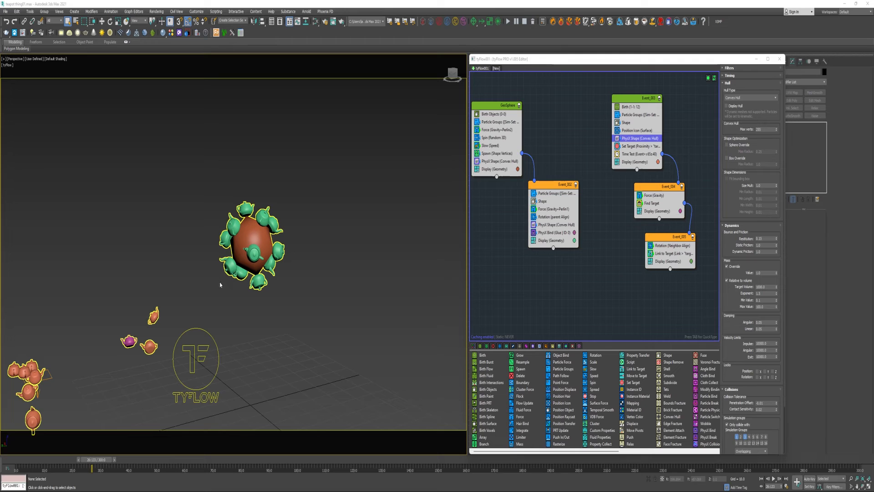
mouse_move(374, 173)
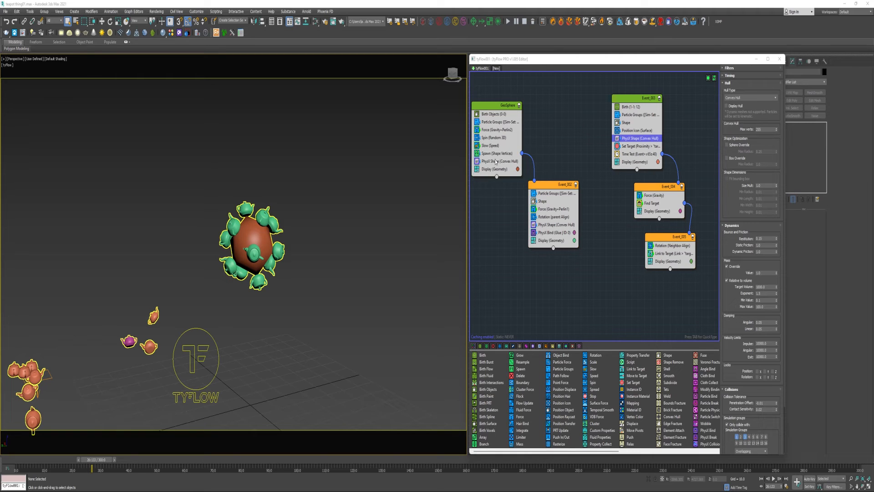
- Review the GeoSphere event's Spawn operator and Event_002's parent-aligned Rotation settings
left_click(496, 153)
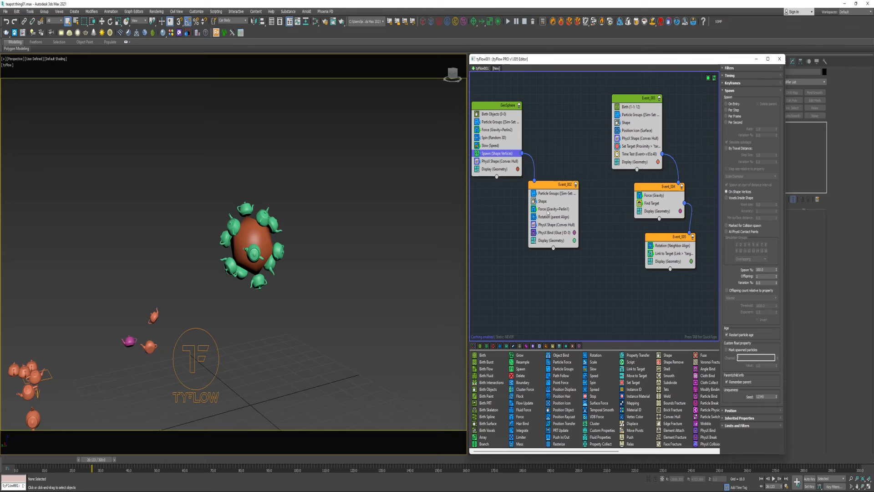
left_click(553, 217)
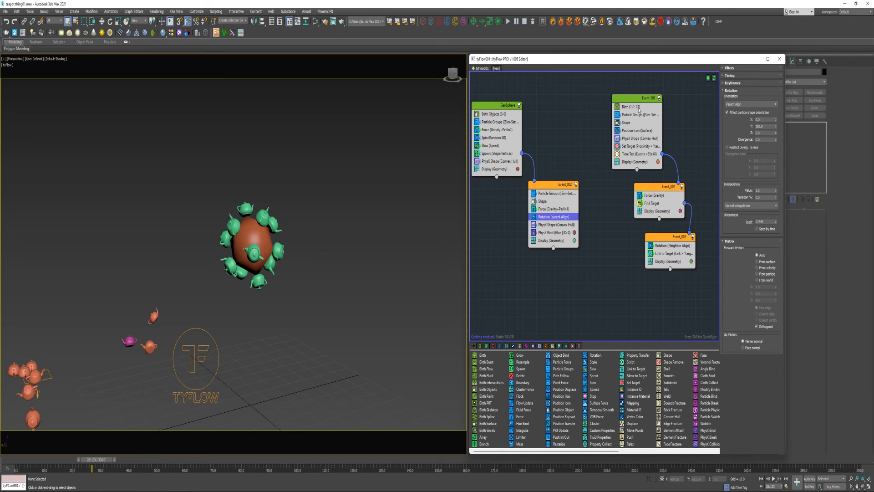
mouse_move(524, 222)
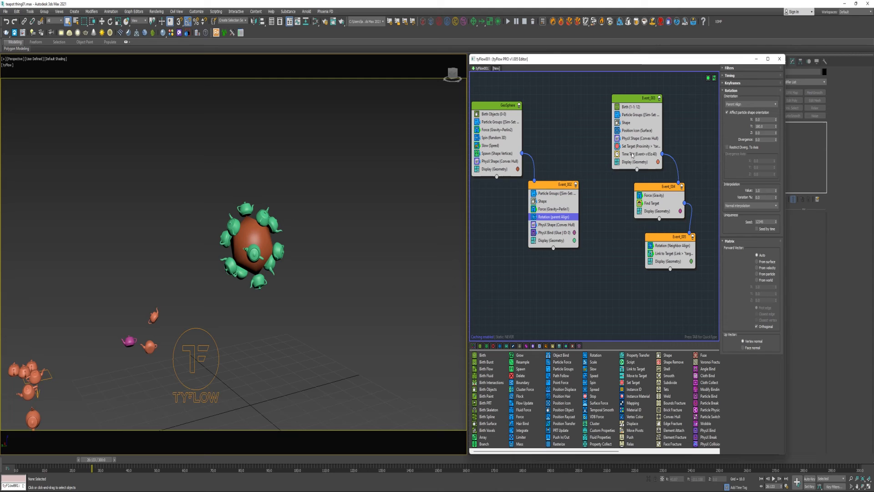
left_click(638, 146)
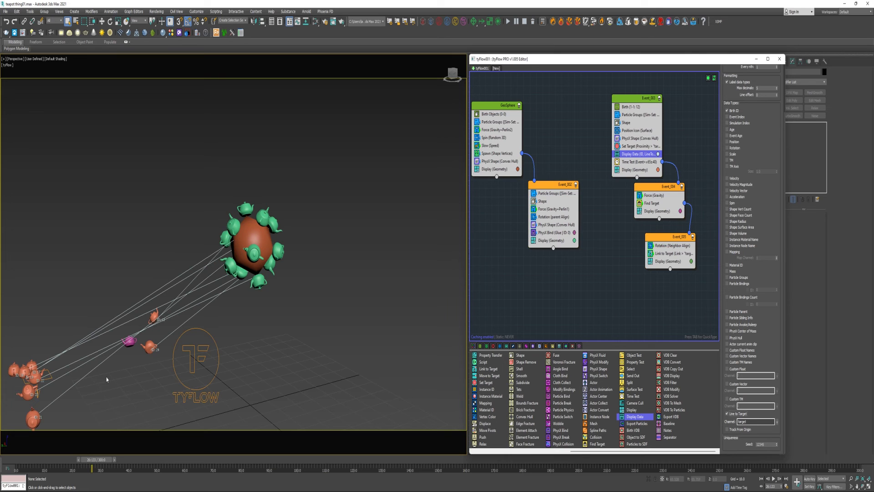
mouse_move(123, 385)
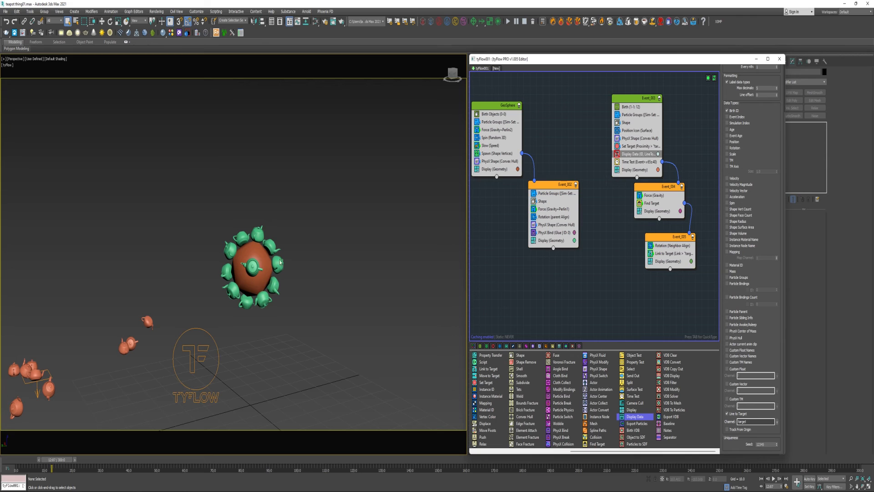
- Review Find Target and the neighbor-aligned Rotation operator, including its timing settings
left_click(651, 203)
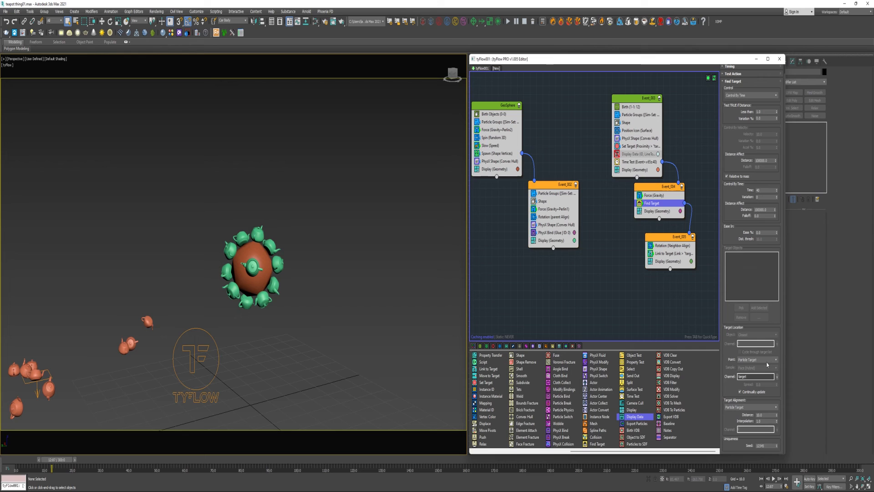
mouse_move(749, 386)
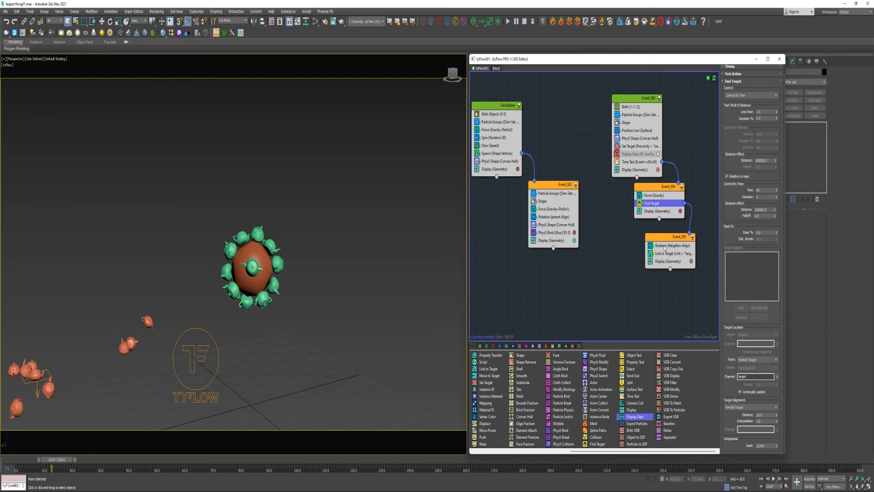
left_click(672, 246)
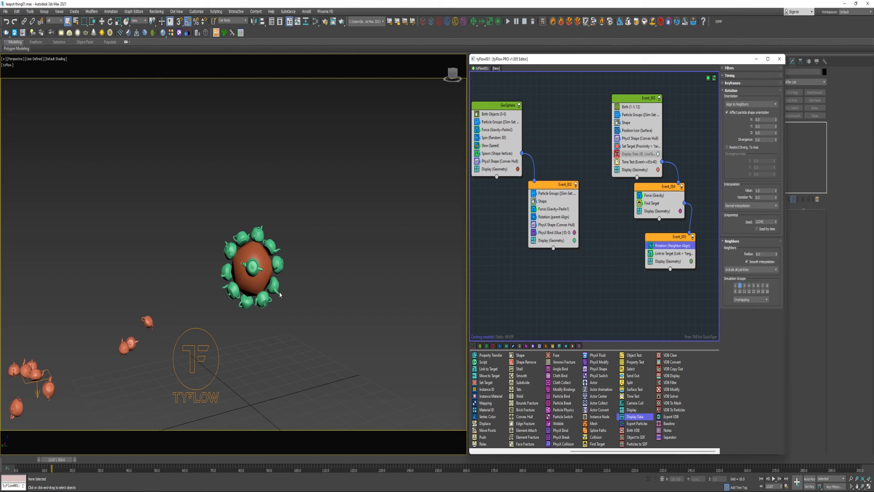
mouse_move(233, 246)
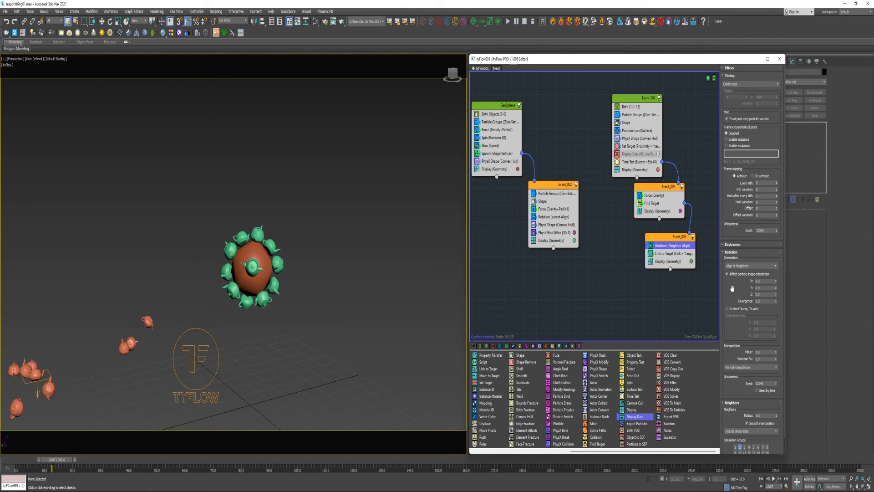
left_click(673, 253)
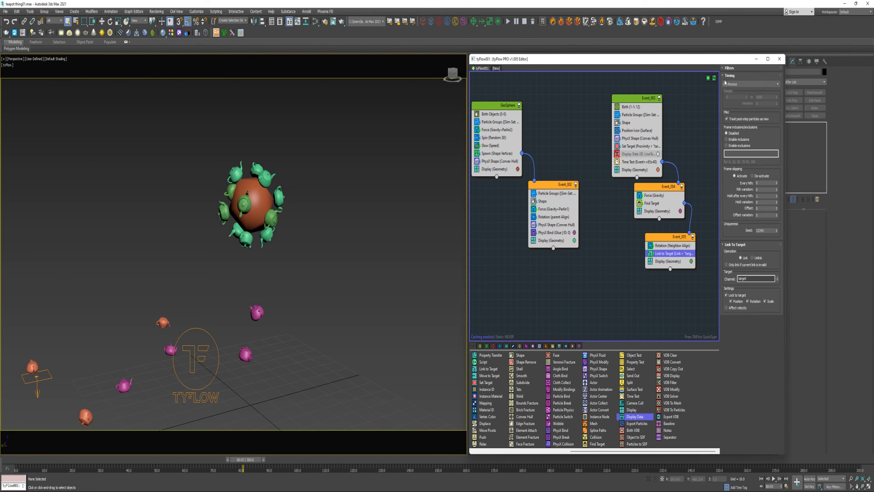
left_click(731, 75)
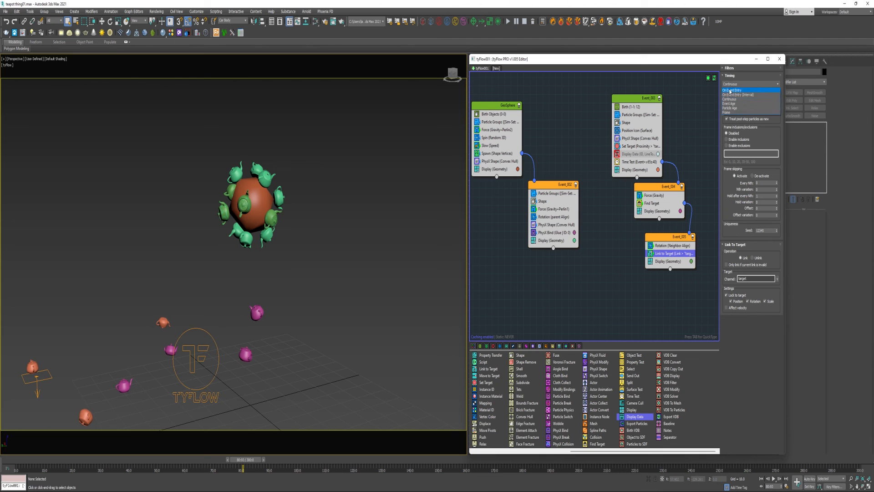
left_click(732, 90)
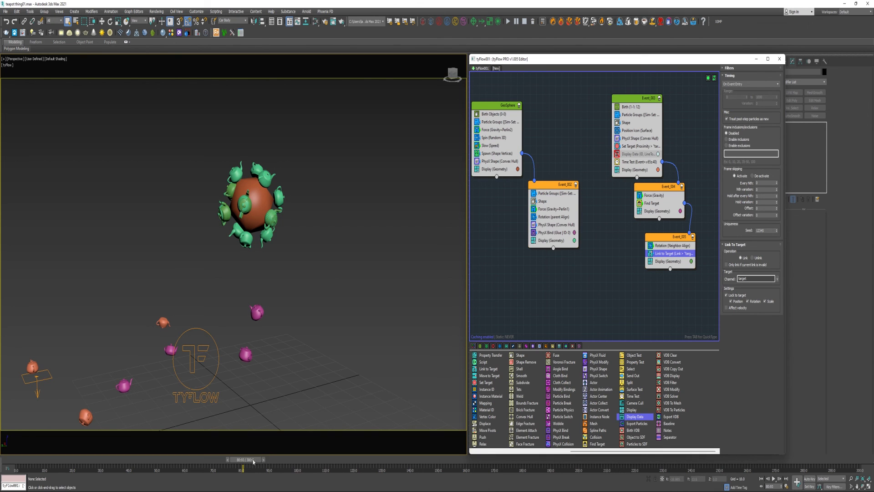
left_click_drag(254, 459, 257, 460)
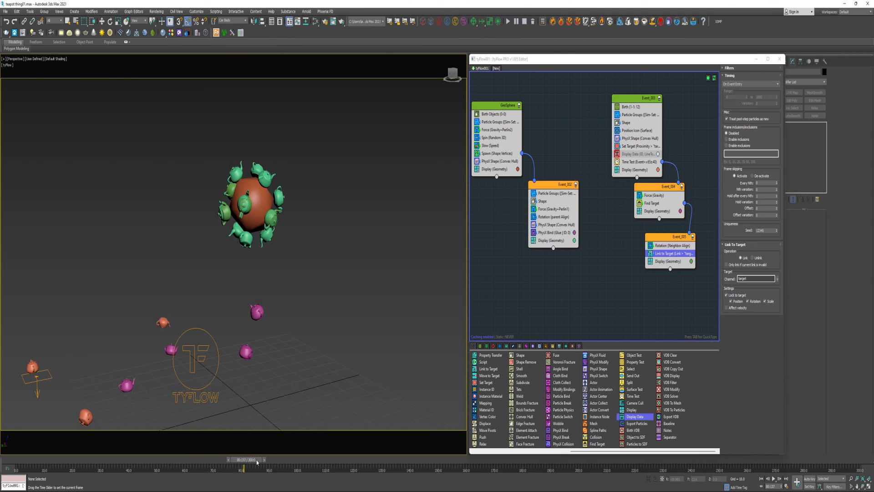
left_click_drag(243, 459, 241, 460)
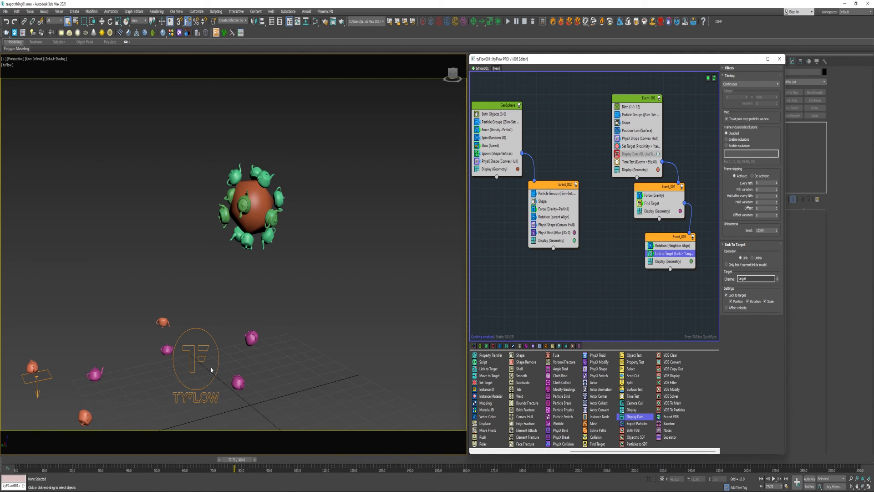
mouse_move(327, 359)
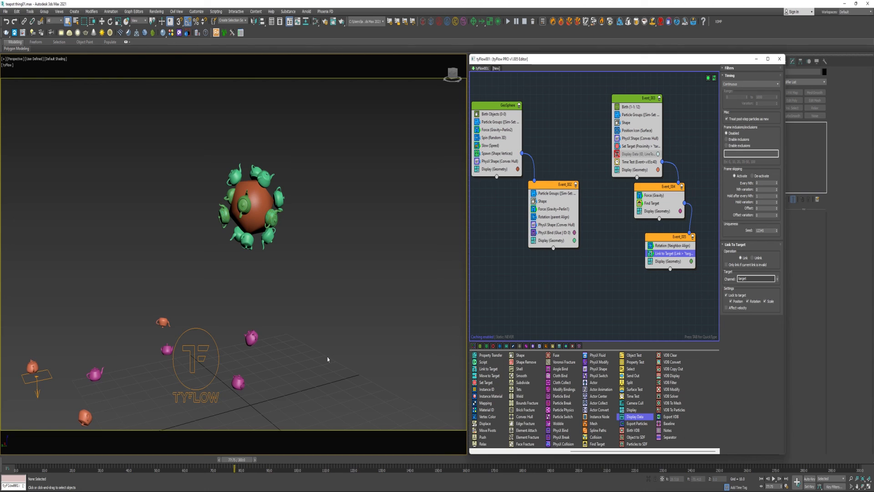